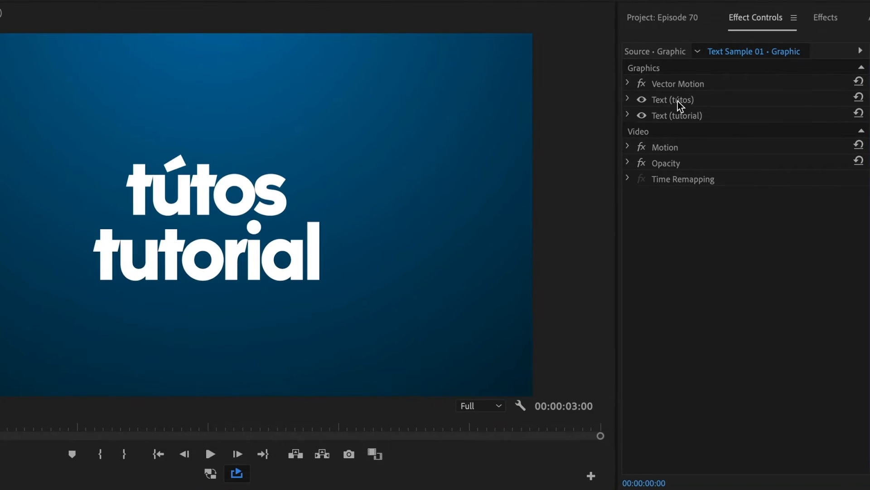
Expand the tútos text layer and its Transform group, then the second text layer's settings, in Effect Controls
{"action": "left_click", "coordinate": [674, 115]}
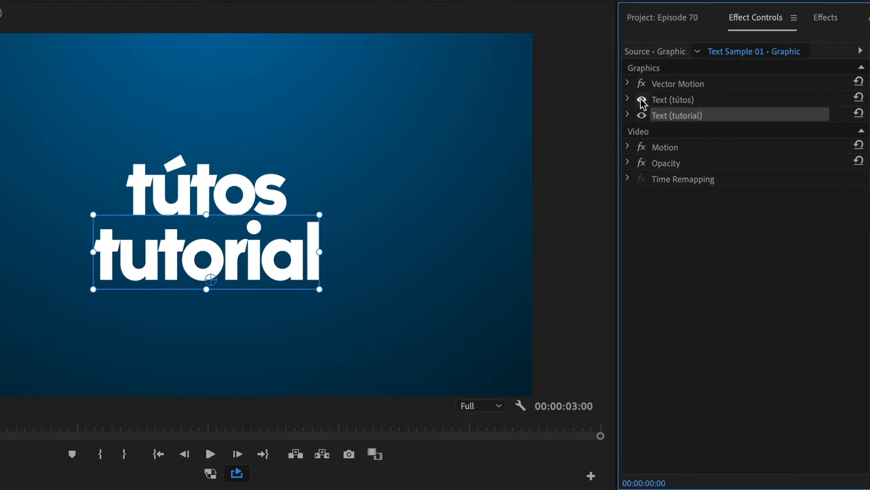
{"action": "left_click", "coordinate": [627, 100]}
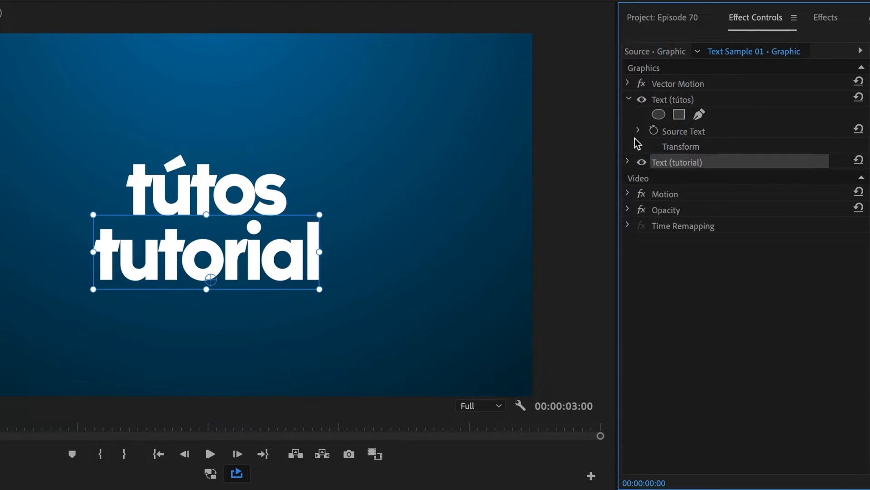
{"action": "left_click", "coordinate": [639, 146]}
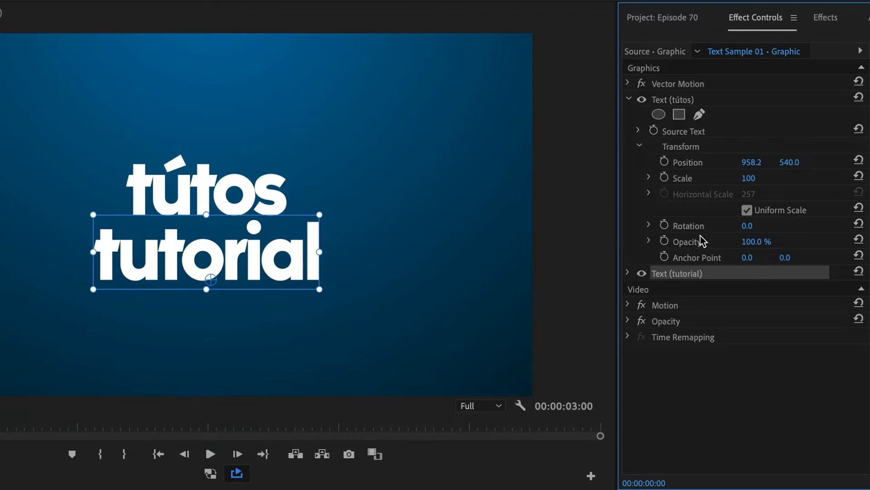
{"action": "left_click", "coordinate": [627, 273]}
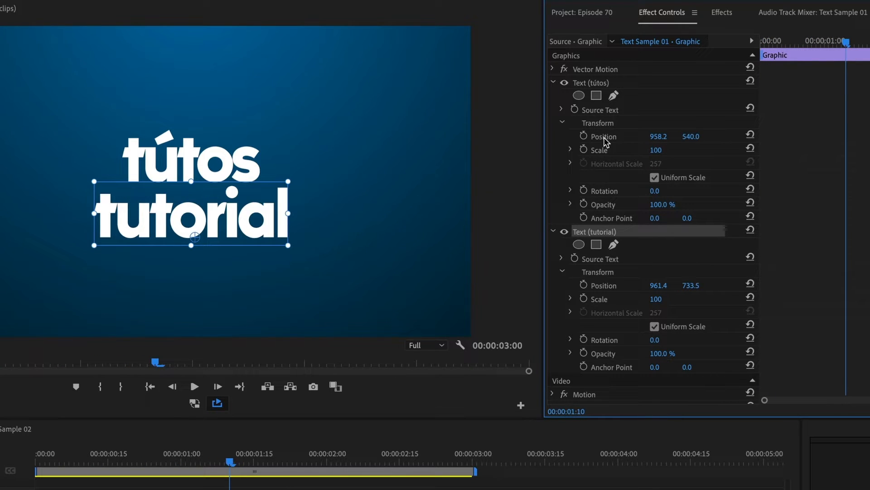
Enable Position keyframes on tútos and tutorial, then push tutorial's start Y below the frame
{"action": "left_click", "coordinate": [583, 135]}
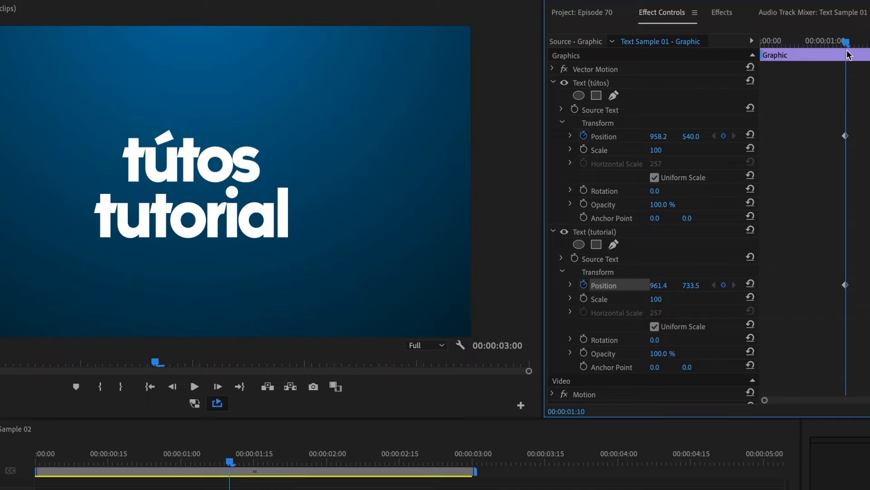
{"action": "left_click", "coordinate": [761, 41]}
{"action": "type", "text": "-36"}
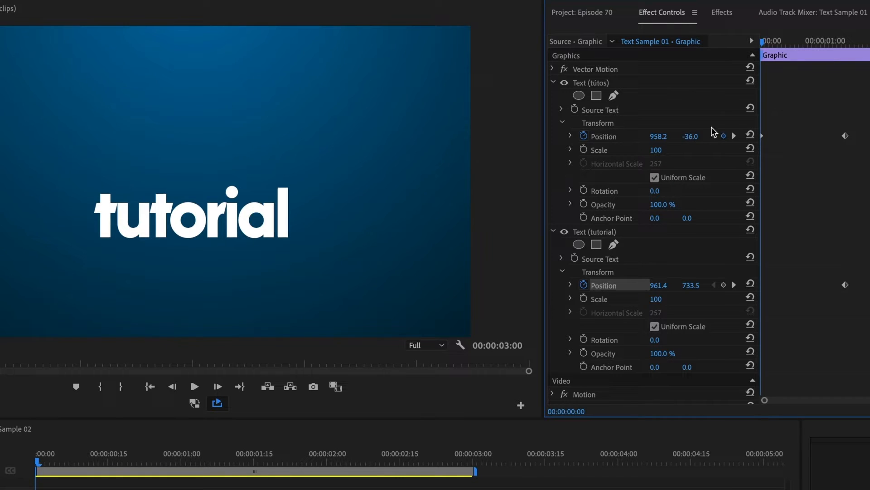
{"action": "left_click_drag", "start_coordinate": [690, 284], "coordinate": [690, 285]}
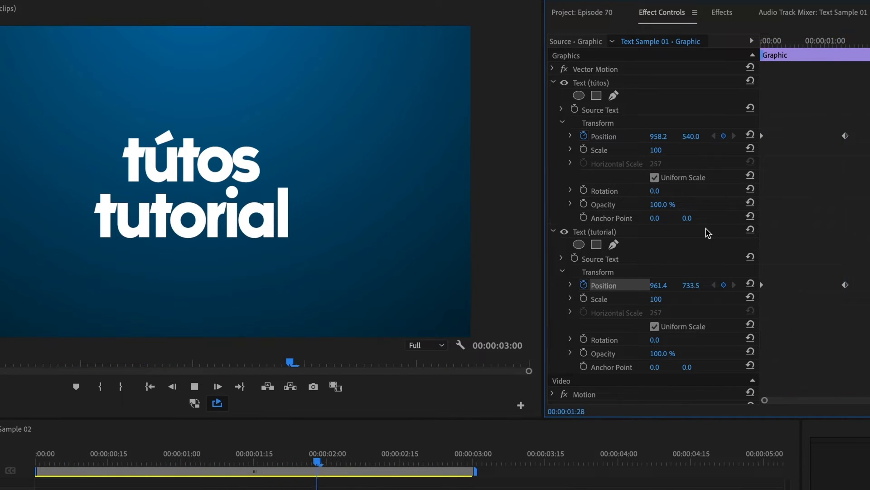
Set the tútos Position keyframes to Ease Out at the start and Ease In at the end
{"action": "left_click", "coordinate": [195, 387]}
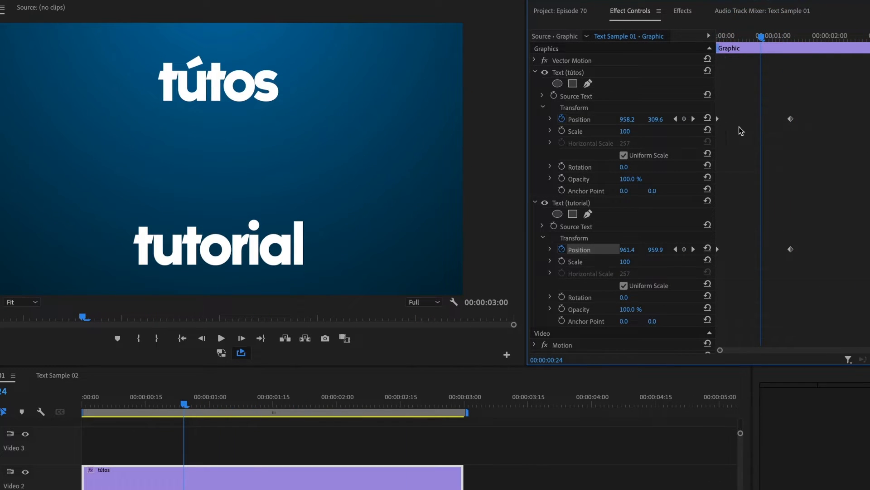
{"action": "mouse_move", "coordinate": [718, 122]}
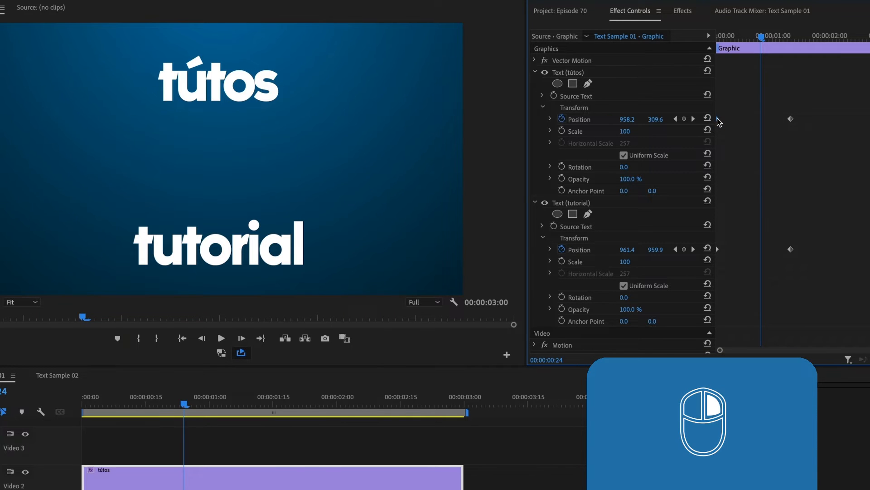
{"action": "right_click", "coordinate": [791, 117]}
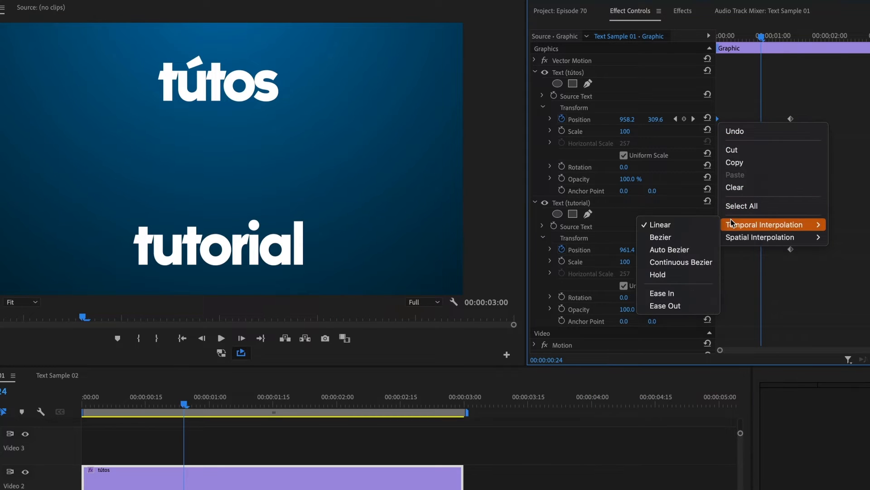
{"action": "mouse_move", "coordinate": [678, 306]}
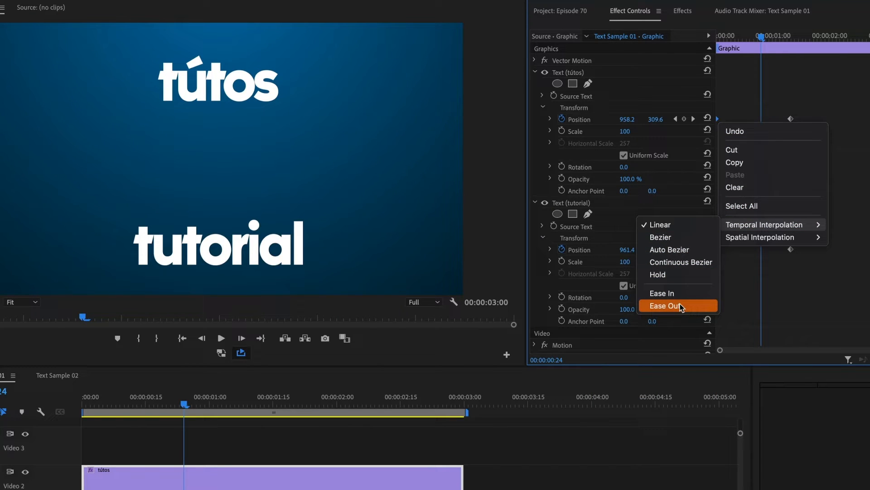
{"action": "left_click", "coordinate": [664, 306]}
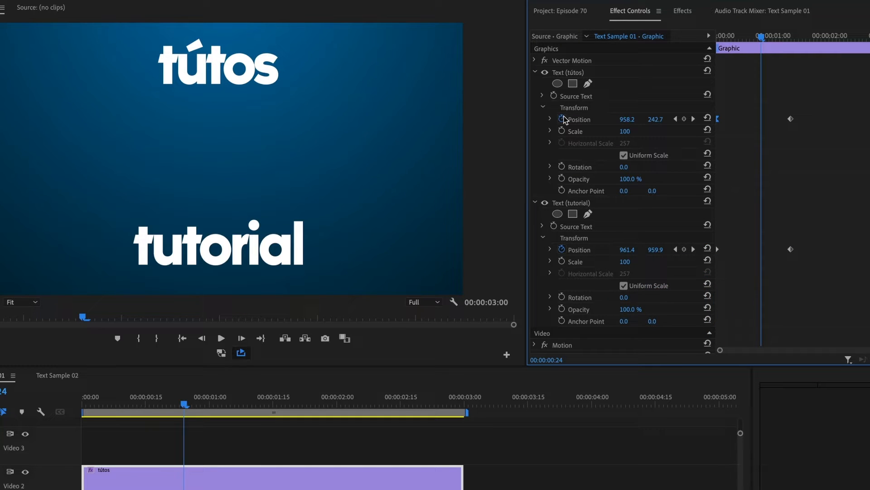
{"action": "left_click", "coordinate": [550, 119]}
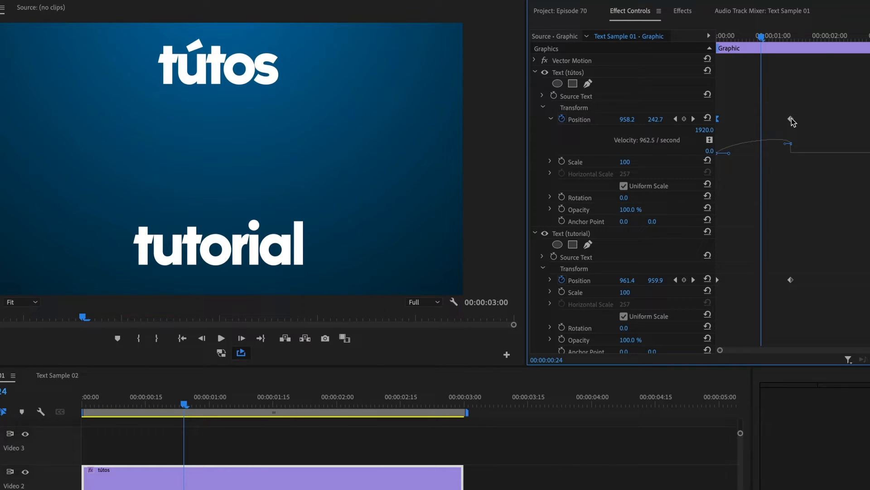
{"action": "right_click", "coordinate": [790, 119]}
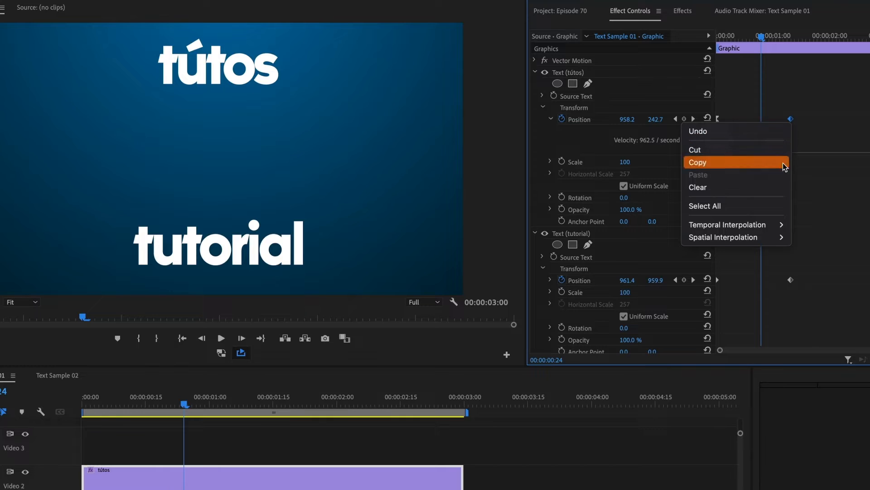
{"action": "mouse_move", "coordinate": [728, 224]}
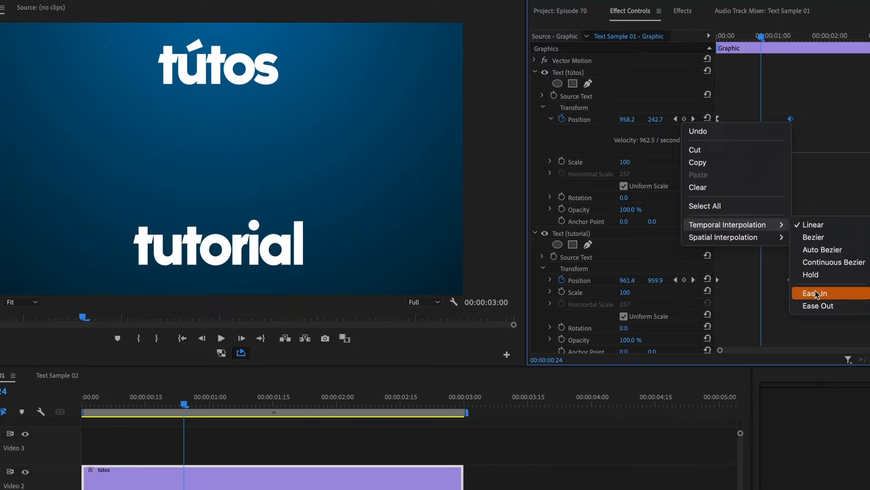
{"action": "left_click", "coordinate": [816, 293]}
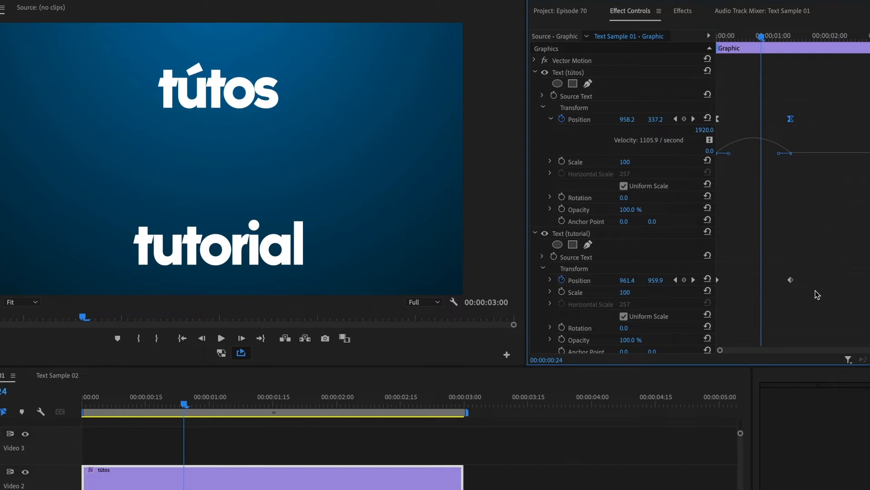
{"action": "mouse_move", "coordinate": [792, 157]}
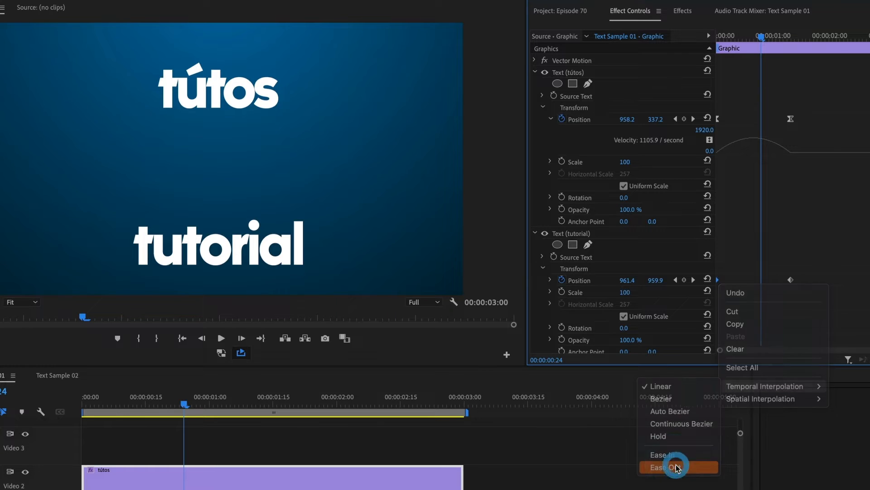
Set the tutorial Position keyframes to Ease Out at the start and Ease In at the end
{"action": "left_click", "coordinate": [675, 466]}
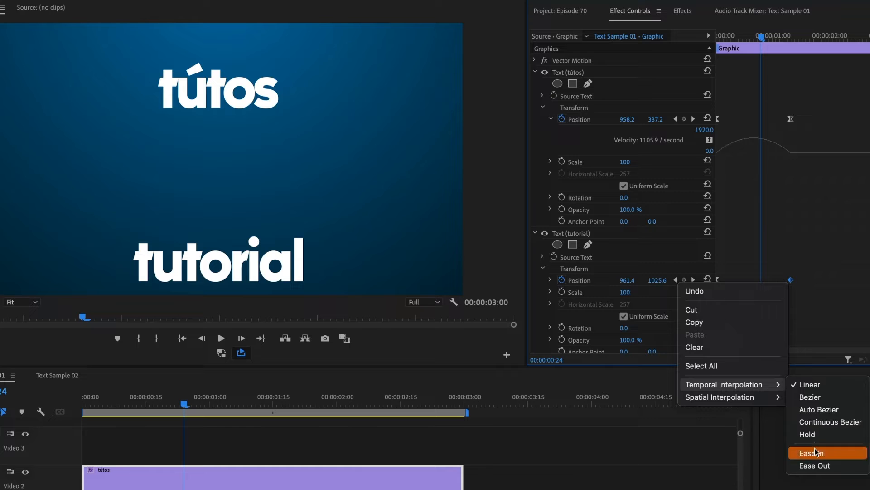
{"action": "left_click", "coordinate": [811, 453]}
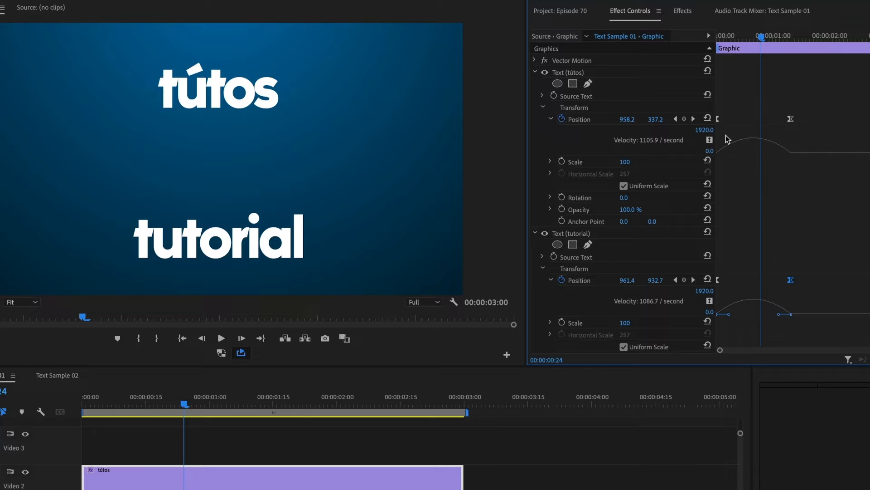
Drag the Position velocity handles so the speed peaks at the start and tapers to a stop
{"action": "left_click", "coordinate": [221, 338]}
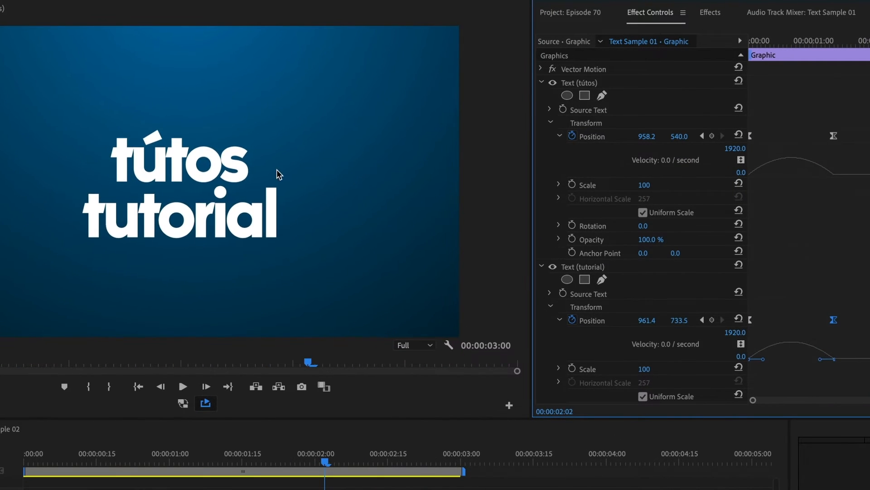
{"action": "mouse_move", "coordinate": [474, 117]}
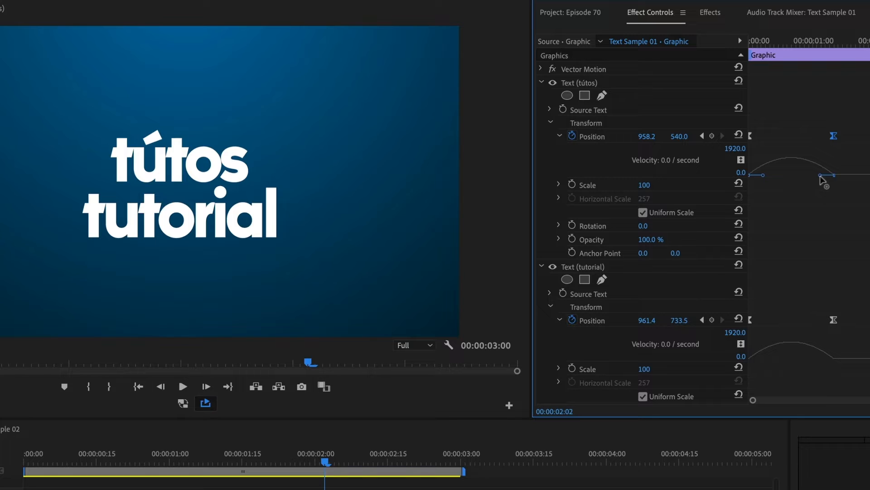
{"action": "left_click_drag", "start_coordinate": [825, 177], "coordinate": [796, 182]}
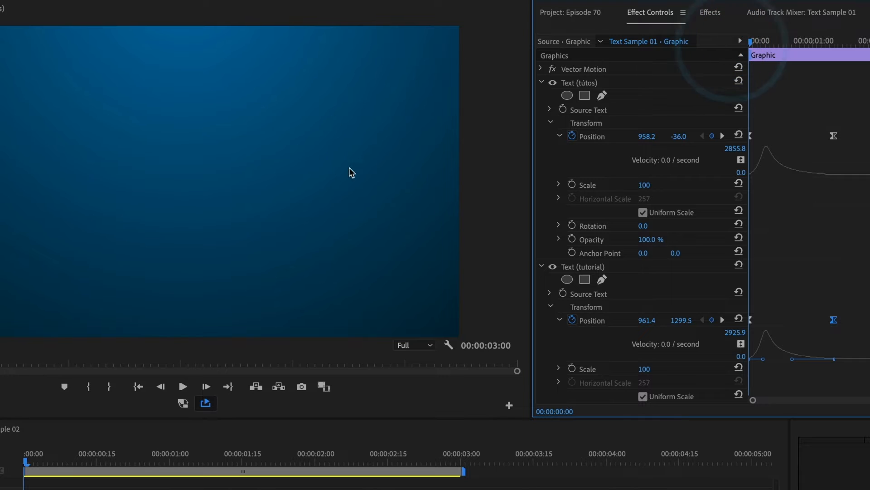
{"action": "left_click", "coordinate": [183, 386]}
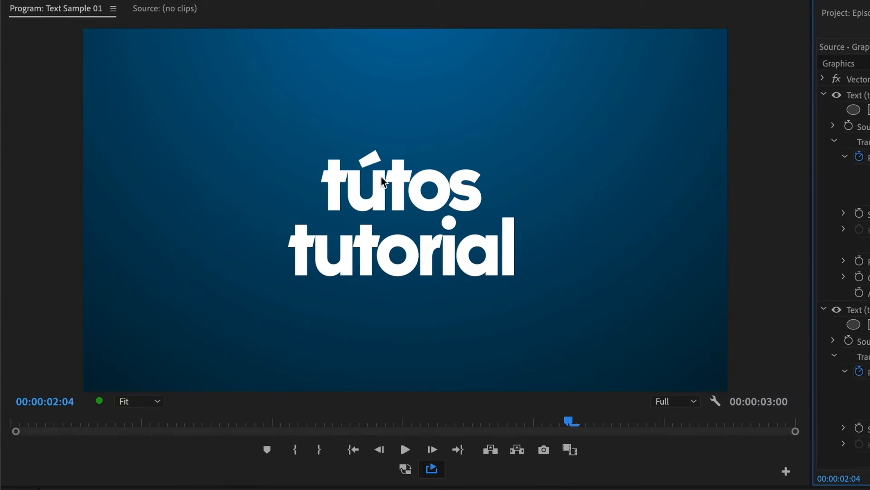
{"action": "mouse_move", "coordinate": [431, 276]}
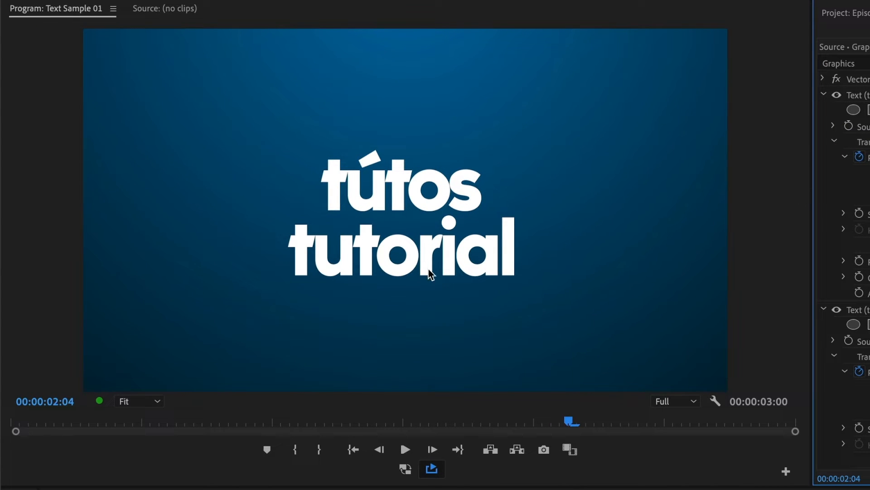
{"action": "mouse_move", "coordinate": [261, 263]}
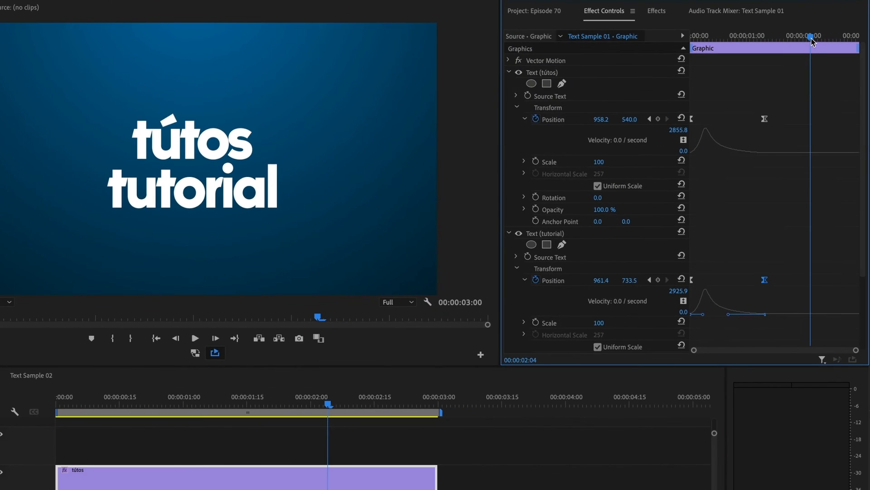
Add hold Position keyframes for both lines at 1:29, then push tutorial off screen left at the end
{"action": "left_click", "coordinate": [803, 36]}
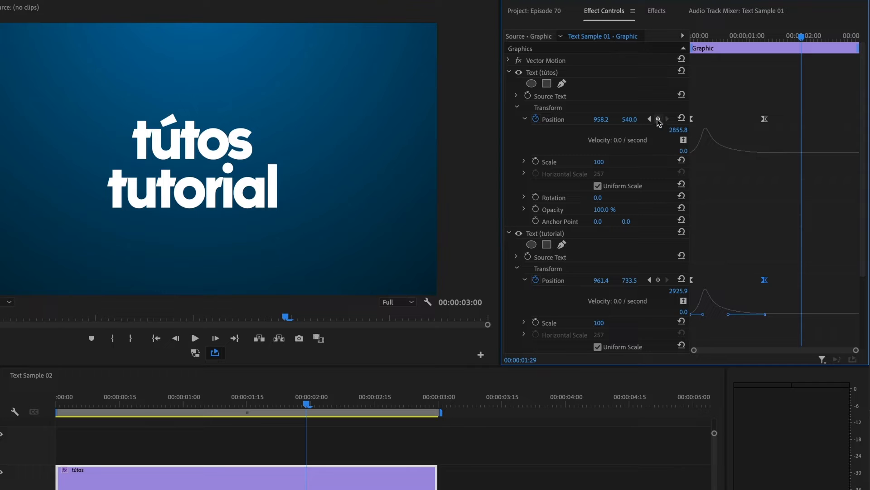
{"action": "left_click", "coordinate": [658, 118]}
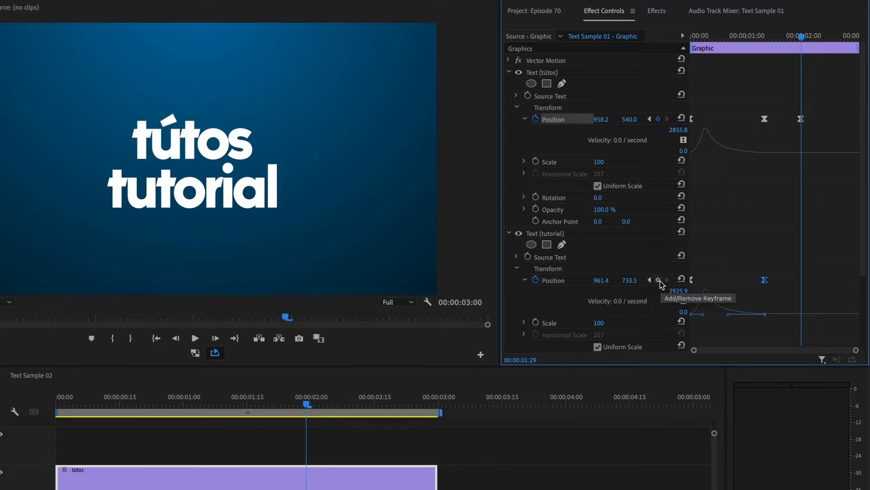
{"action": "left_click", "coordinate": [658, 279]}
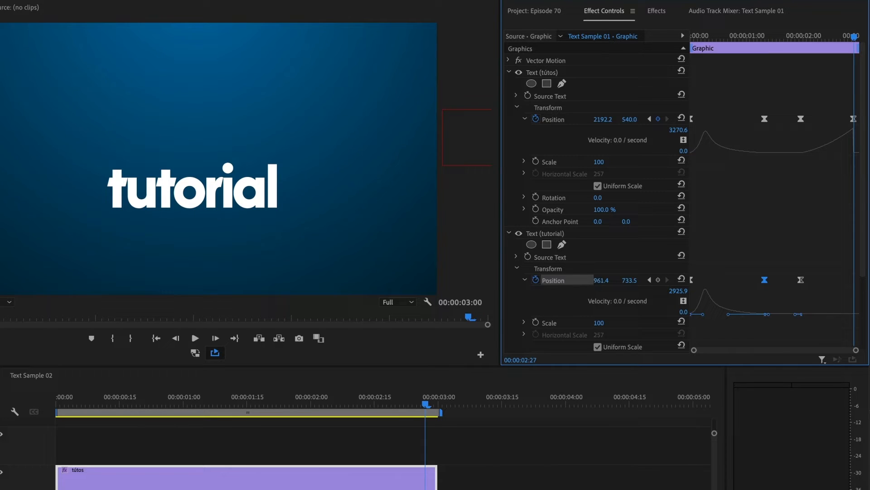
{"action": "left_click_drag", "start_coordinate": [601, 280], "coordinate": [606, 280]}
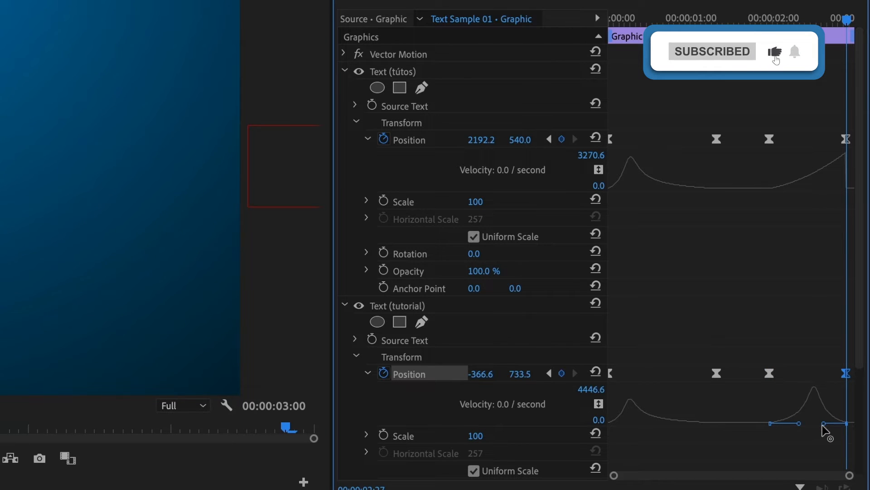
Reshape the tútos exit velocity curve to ease in and spike sharply toward the last keyframe
{"action": "left_click", "coordinate": [771, 139]}
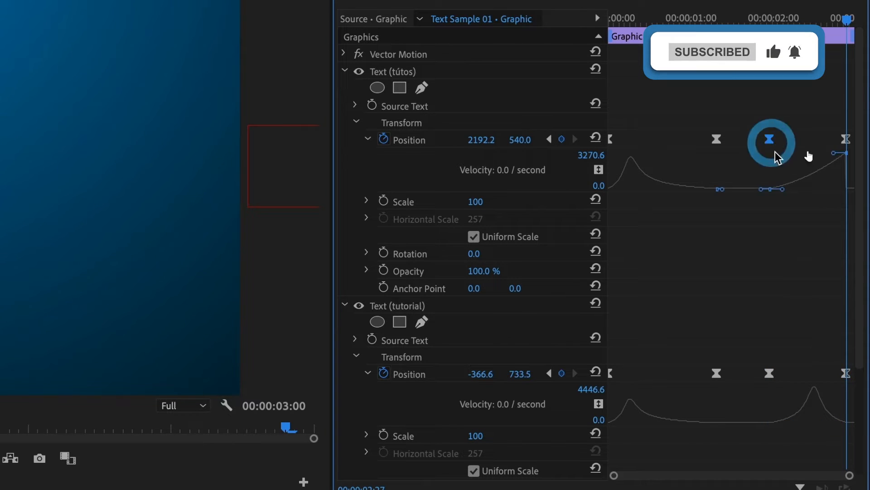
{"action": "left_click_drag", "start_coordinate": [771, 141], "coordinate": [803, 191]}
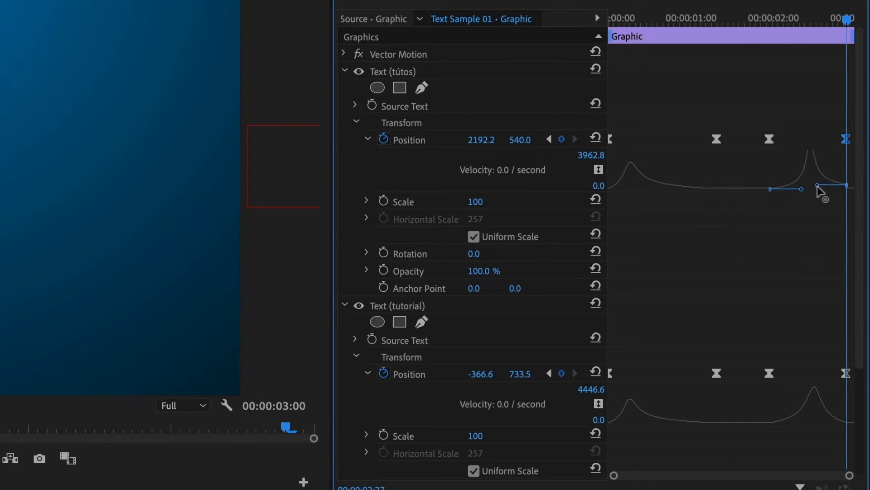
{"action": "left_click_drag", "start_coordinate": [827, 189], "coordinate": [824, 191]}
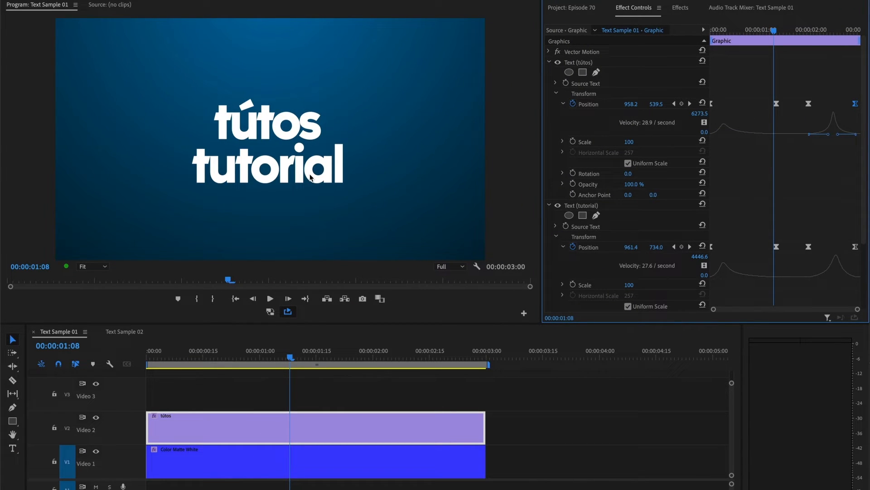
{"action": "mouse_move", "coordinate": [331, 202]}
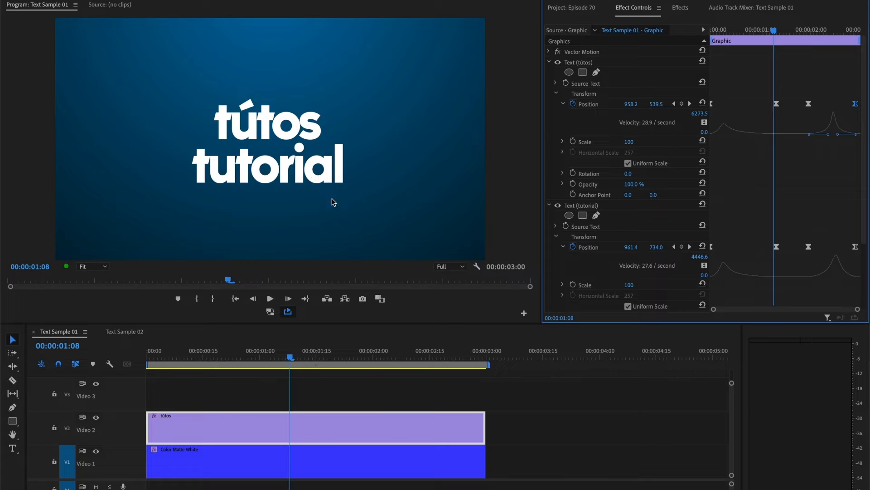
Switch to the Text Sample 02 sequence and select a text clip to load it in Effect Controls
{"action": "left_click", "coordinate": [124, 332]}
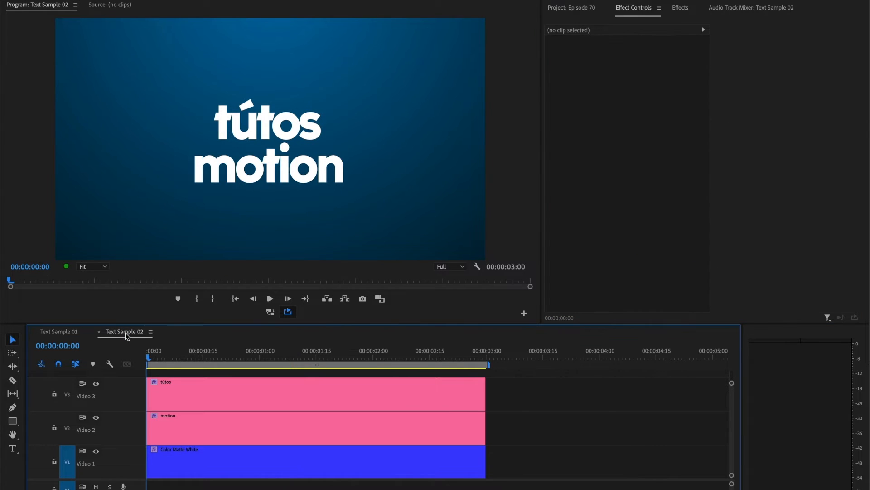
{"action": "left_click", "coordinate": [170, 358]}
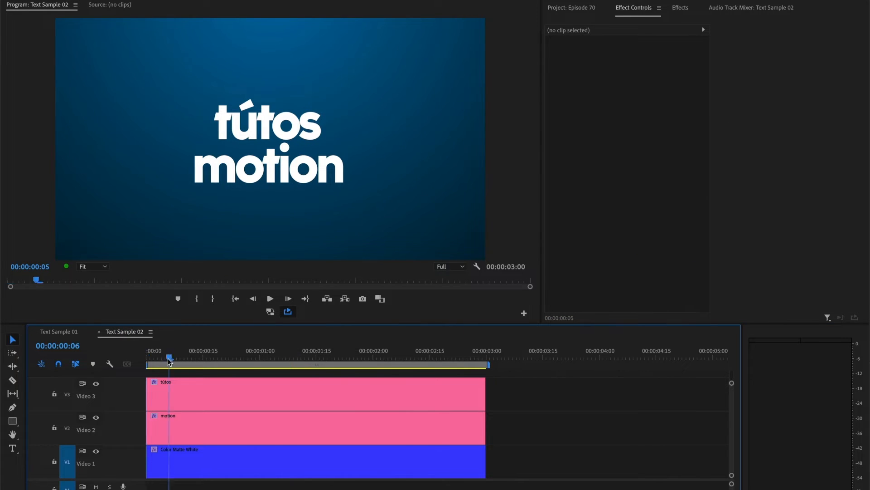
{"action": "left_click", "coordinate": [305, 357]}
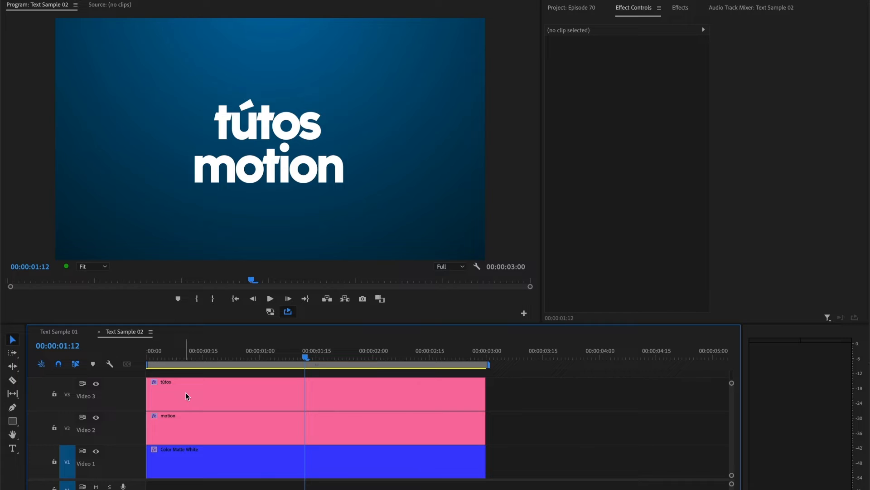
{"action": "left_click", "coordinate": [189, 395]}
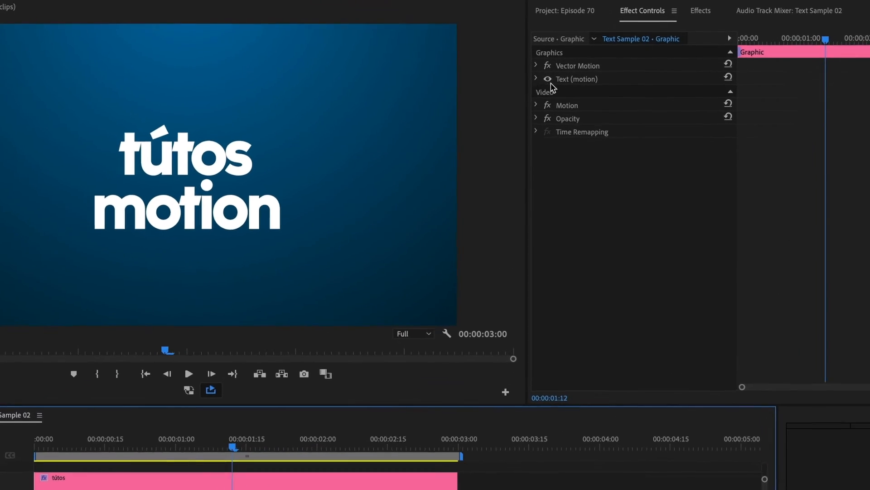
Search the Effects panel for 'transform' and pick the Distort > Transform effect
{"action": "left_click", "coordinate": [536, 78]}
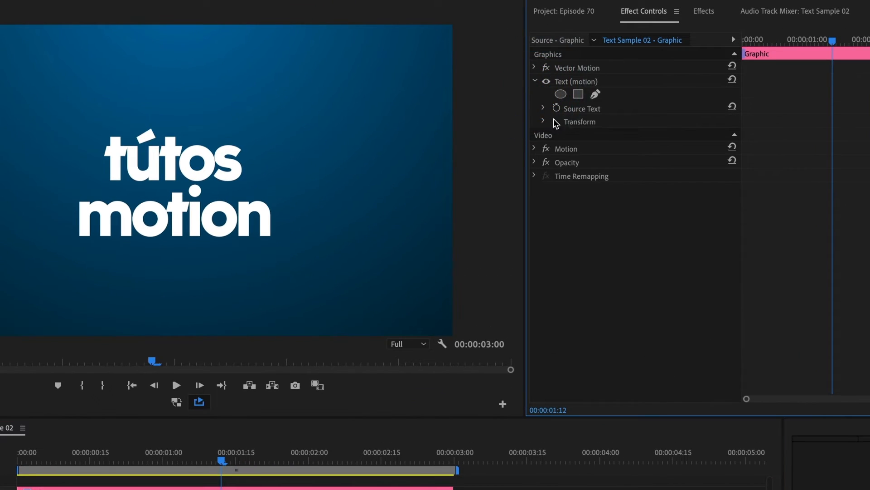
{"action": "left_click", "coordinate": [535, 81]}
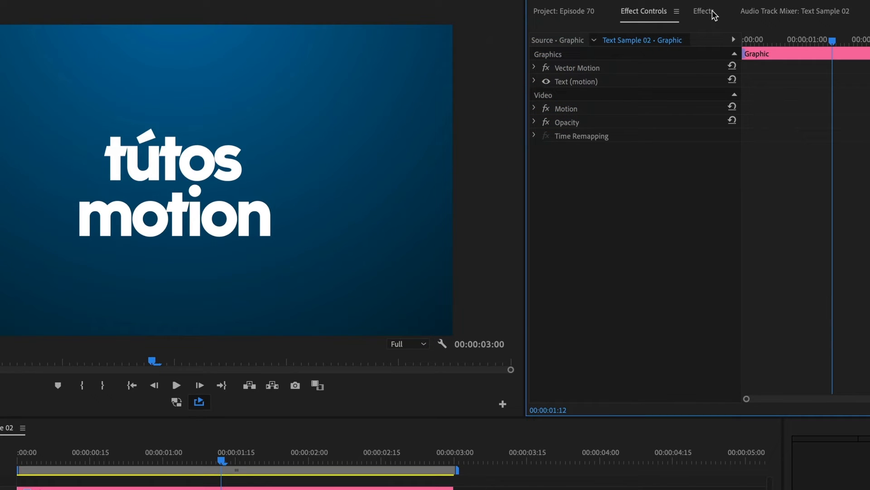
{"action": "left_click", "coordinate": [704, 10]}
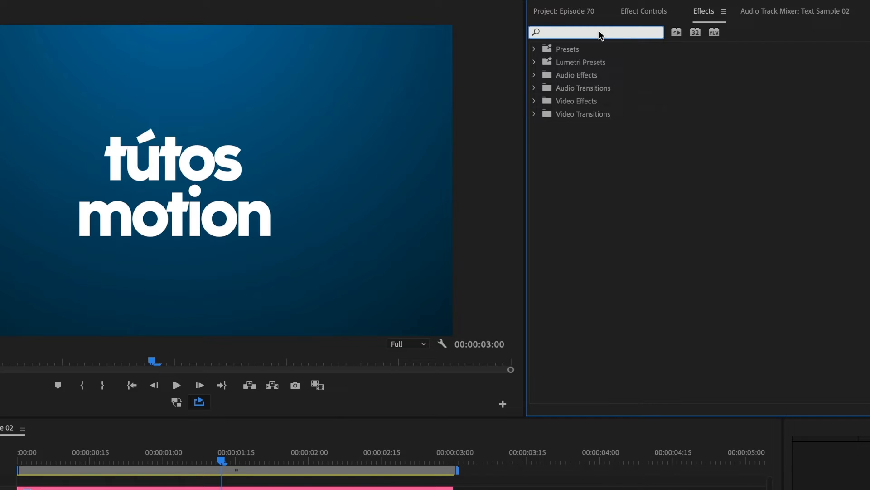
{"action": "type", "text": "transfo"}
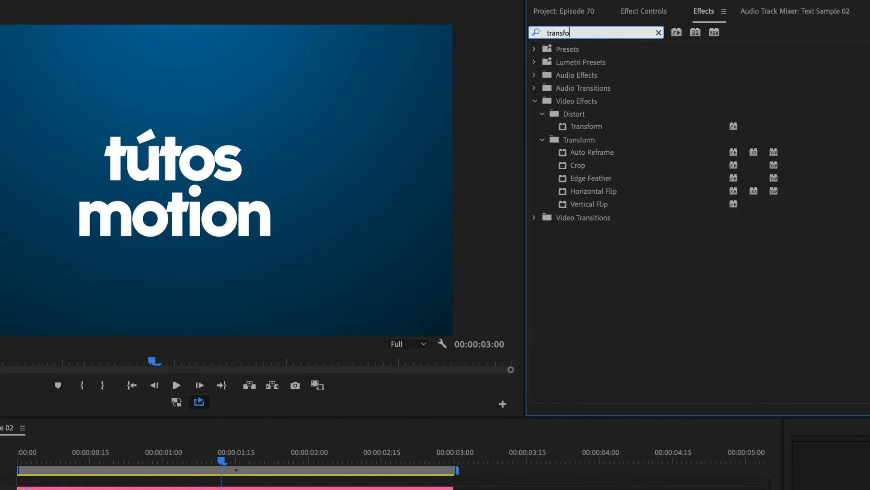
{"action": "type", "text": "r"}
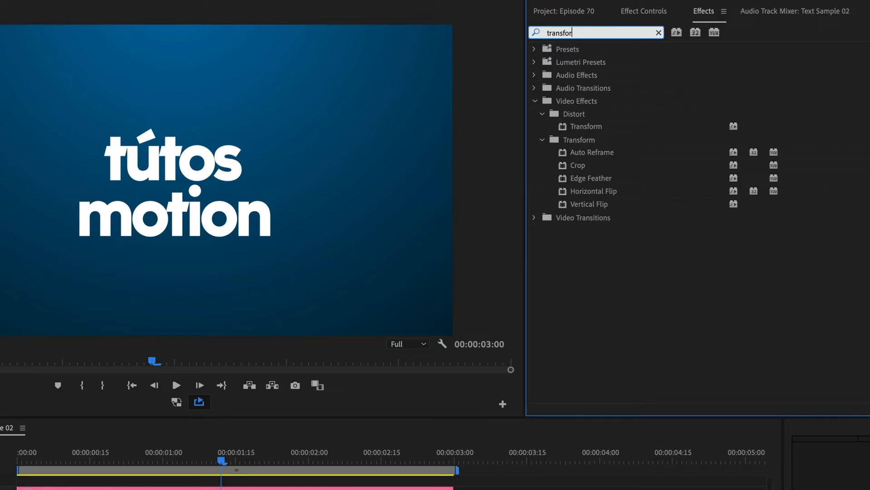
{"action": "left_click", "coordinate": [585, 126]}
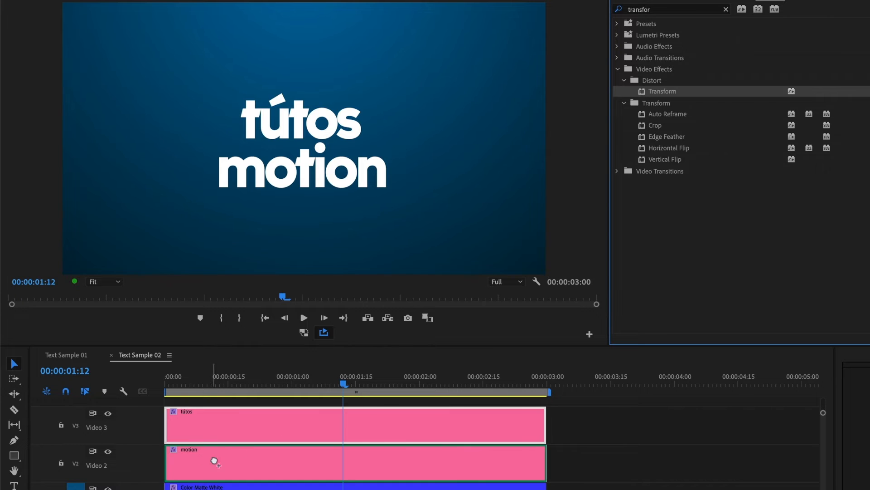
Drop the Transform effect onto the motion clip and return to its Effect Controls
{"action": "left_click", "coordinate": [247, 424]}
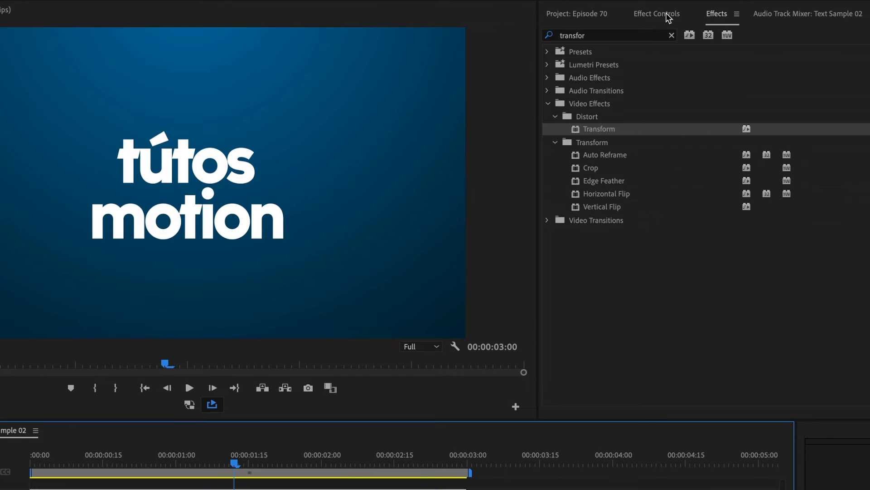
{"action": "left_click", "coordinate": [656, 13]}
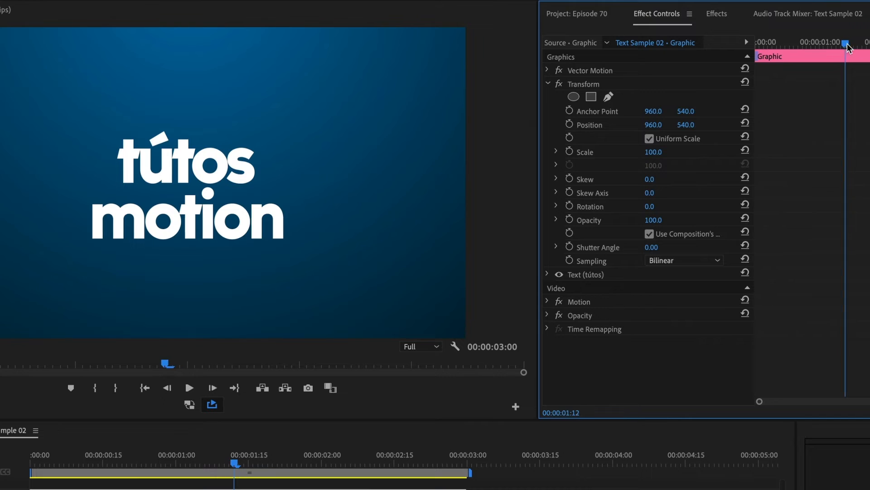
Move the playhead near 1:00 and enable Transform Position keyframes for tútos
{"action": "left_click_drag", "start_coordinate": [845, 43], "coordinate": [835, 43]}
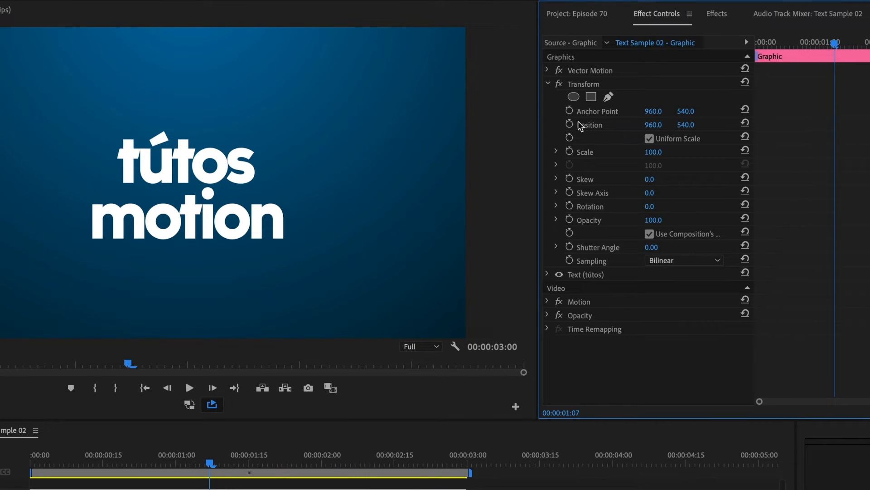
{"action": "left_click", "coordinate": [570, 125]}
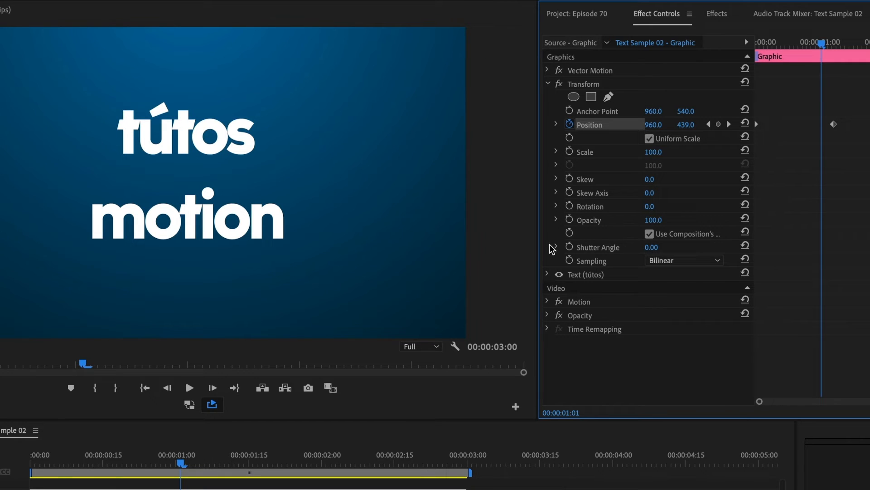
{"action": "mouse_move", "coordinate": [587, 254]}
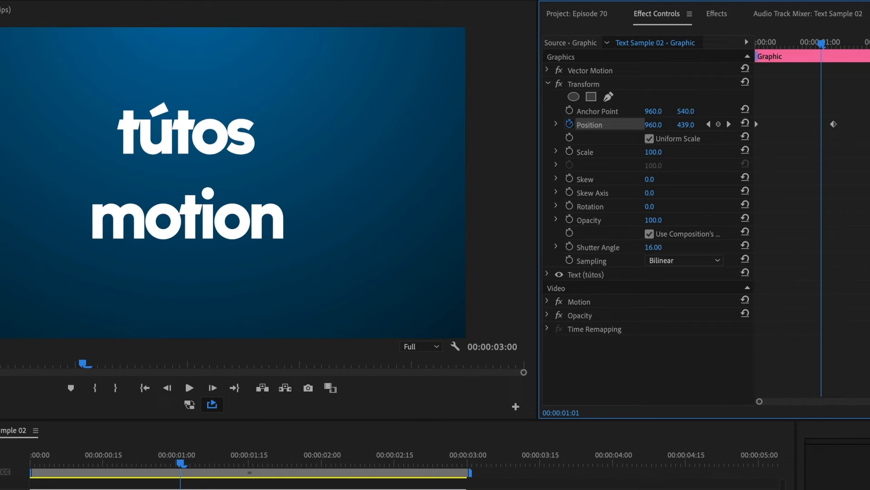
Set Transform Shutter Angle to 360 and, at frame 0, place tútos at Position Y -83 above the frame
{"action": "type", "text": "360.00"}
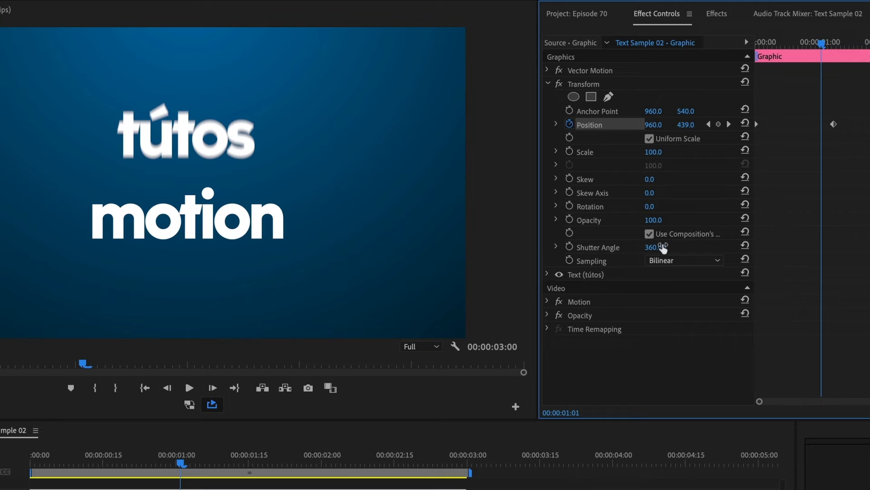
{"action": "left_click_drag", "start_coordinate": [658, 246], "coordinate": [649, 247]}
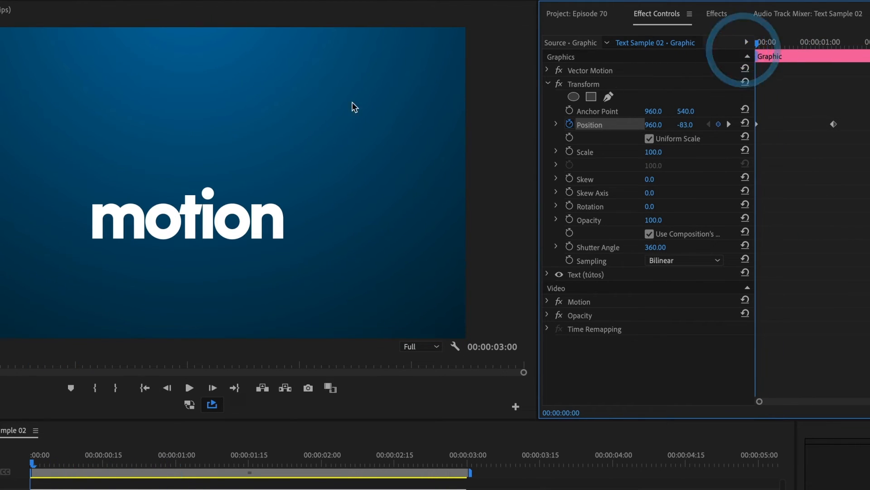
{"action": "left_click", "coordinate": [188, 387]}
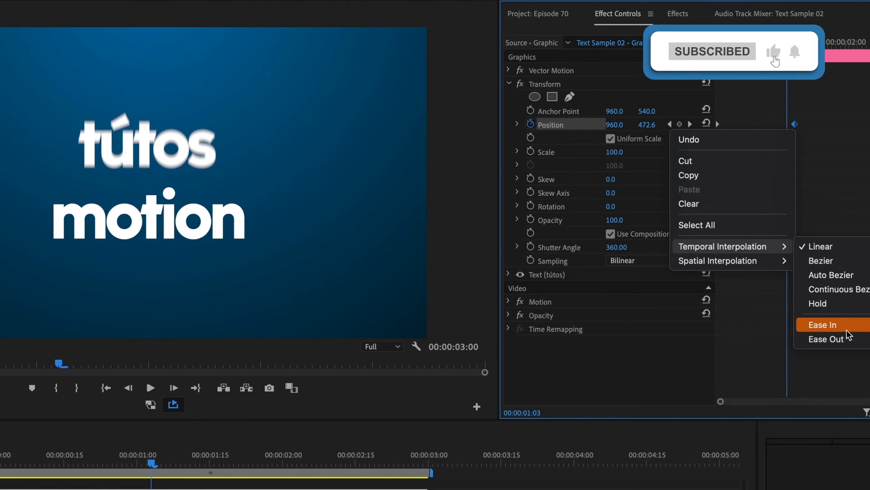
Apply Ease In/Ease Out to the tútos Position keyframes and reveal the velocity graph
{"action": "left_click", "coordinate": [824, 325]}
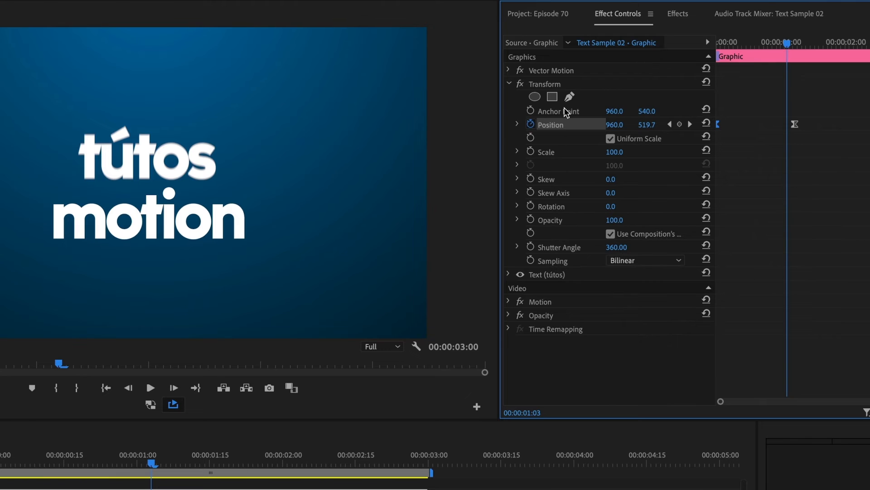
{"action": "left_click", "coordinate": [516, 124]}
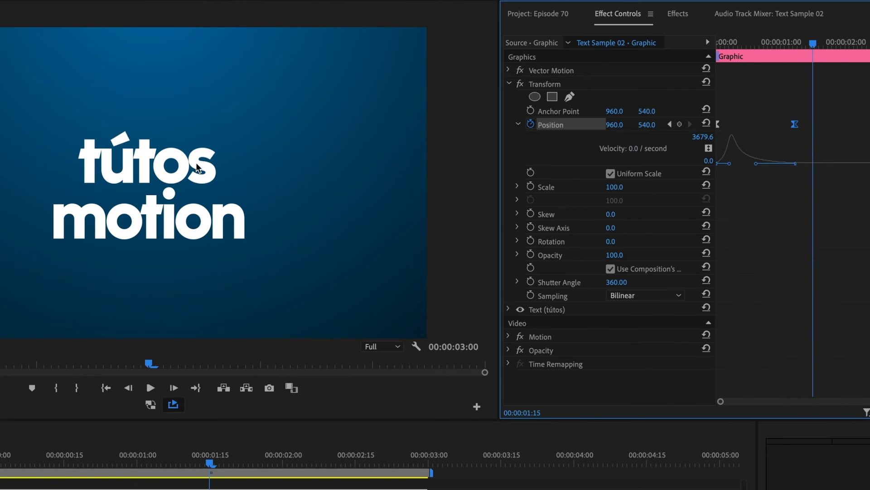
{"action": "left_click", "coordinate": [148, 214]}
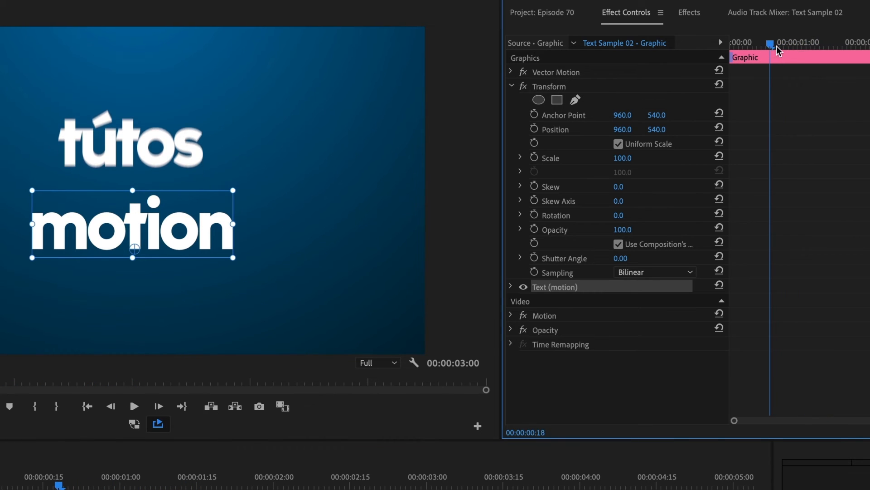
Keyframe motion's Transform Position at ~1:00, start it at Y 1169 below the frame, and ease both keyframes
{"action": "left_click_drag", "start_coordinate": [771, 43], "coordinate": [804, 43]}
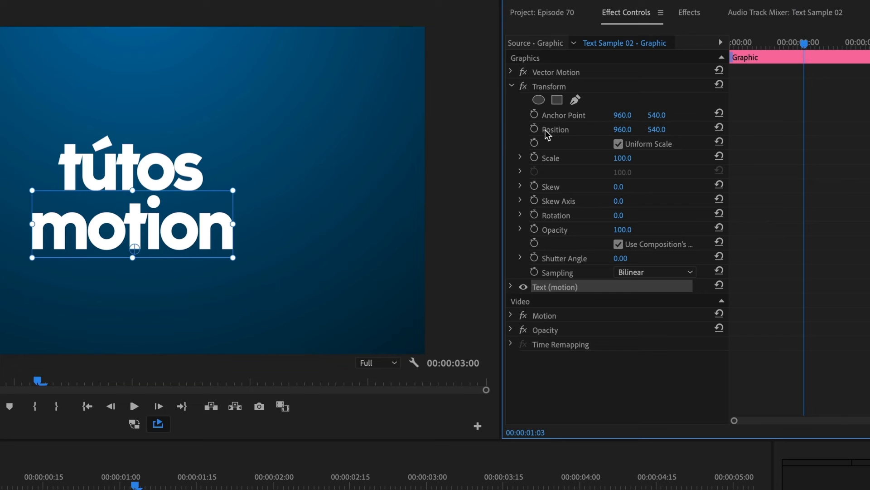
{"action": "left_click", "coordinate": [533, 129]}
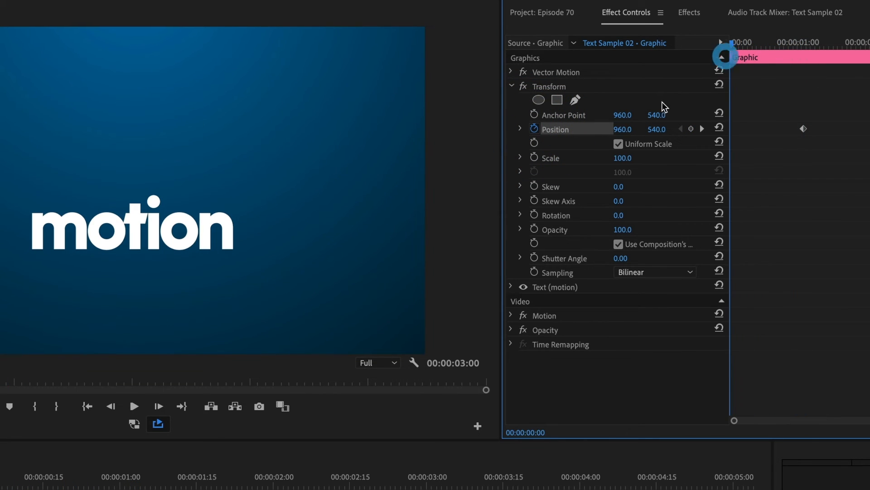
{"action": "left_click_drag", "start_coordinate": [657, 128], "coordinate": [657, 177]}
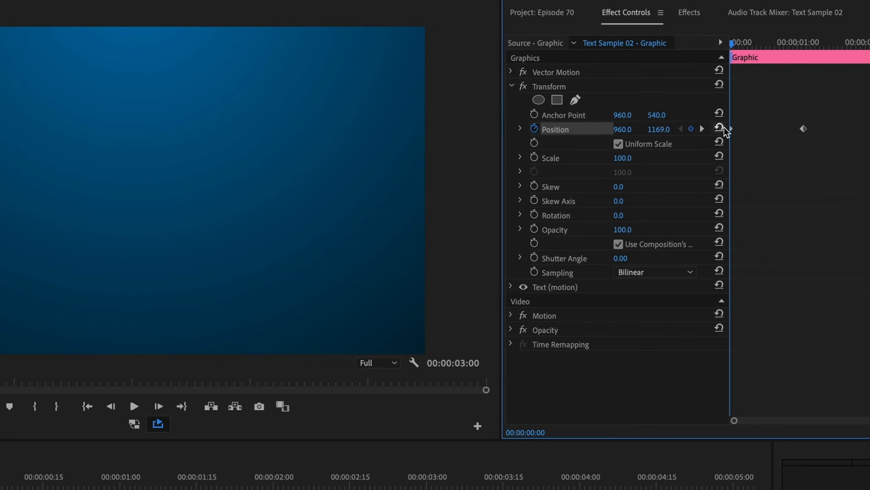
{"action": "right_click", "coordinate": [802, 128]}
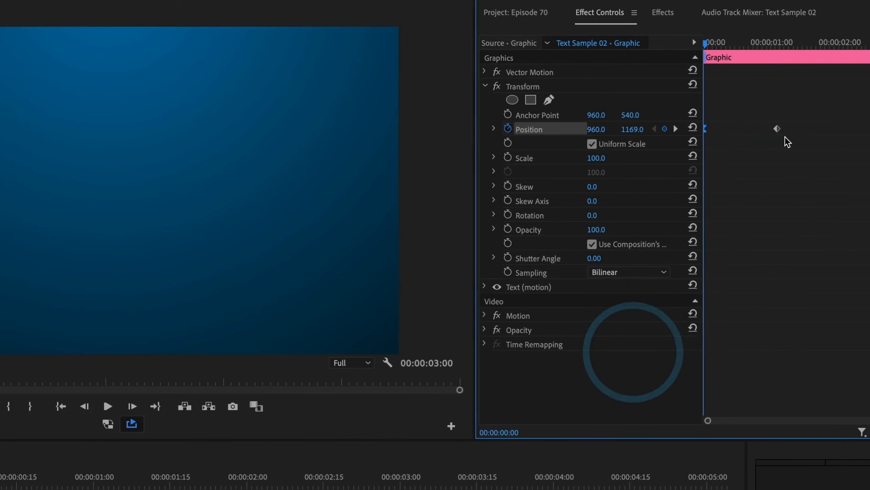
{"action": "right_click", "coordinate": [777, 128]}
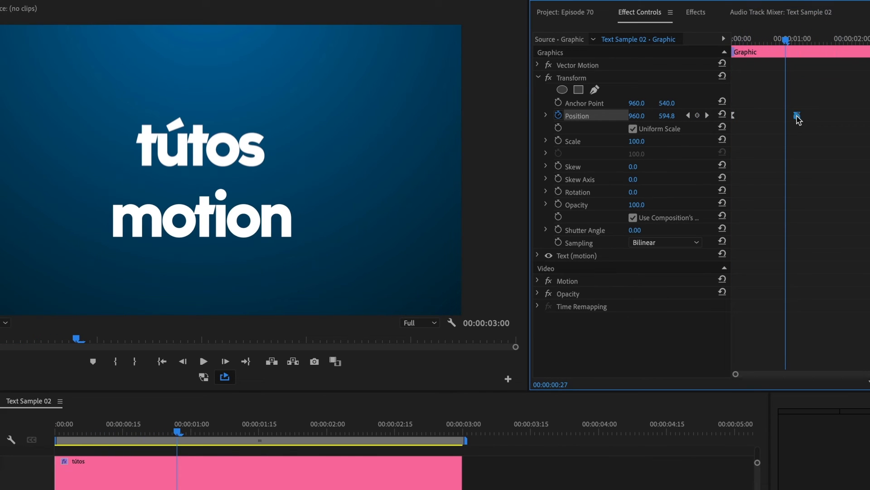
{"action": "left_click", "coordinate": [546, 115]}
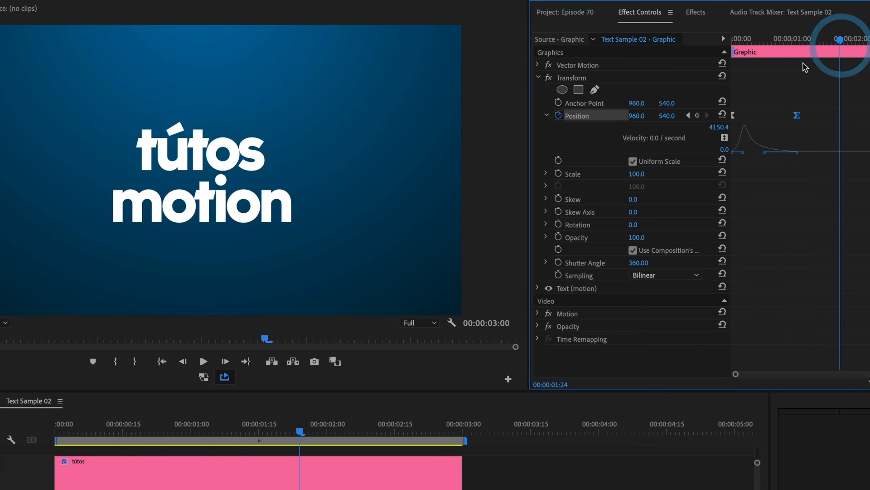
{"action": "mouse_move", "coordinate": [697, 116]}
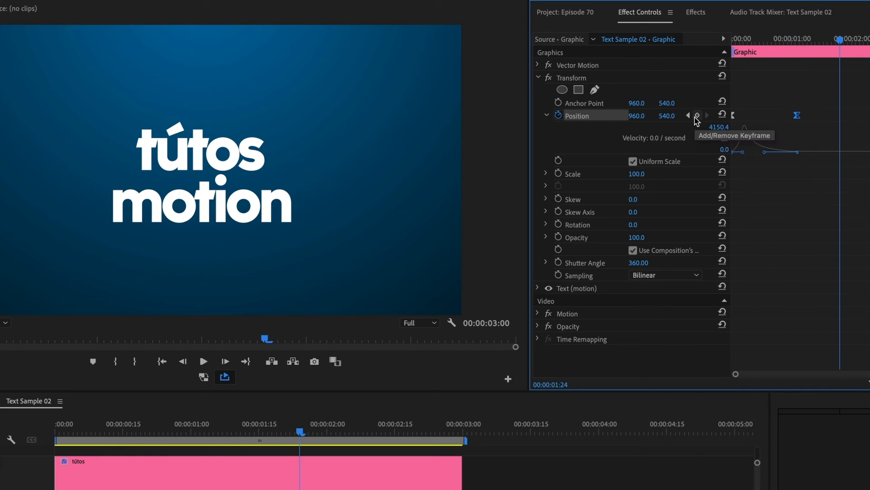
Hold motion with a keyframe at 1:24, exit left to X -389 by 2:15, and sharpen the exit velocity curve
{"action": "left_click", "coordinate": [697, 115]}
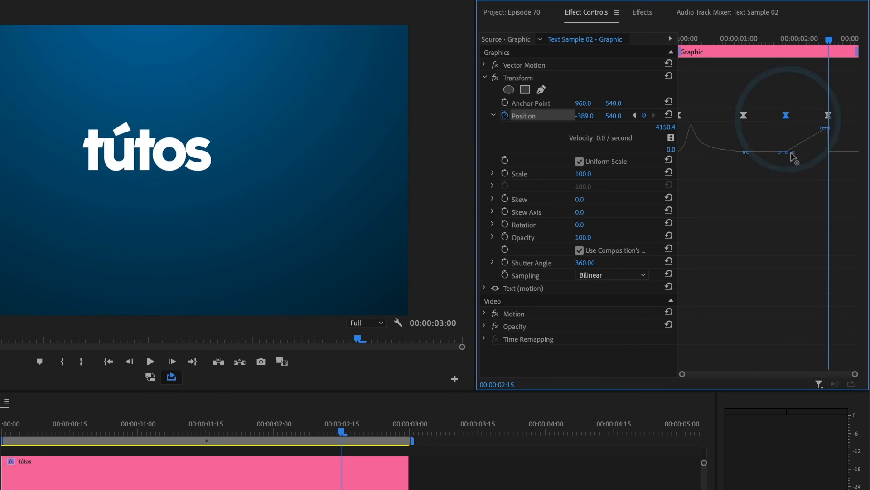
{"action": "left_click_drag", "start_coordinate": [790, 155], "coordinate": [821, 151]}
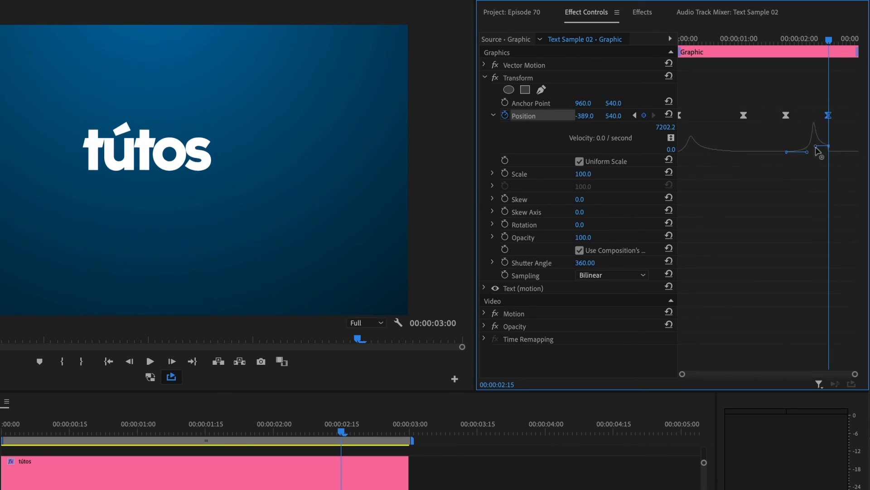
{"action": "left_click_drag", "start_coordinate": [800, 151], "coordinate": [816, 154]}
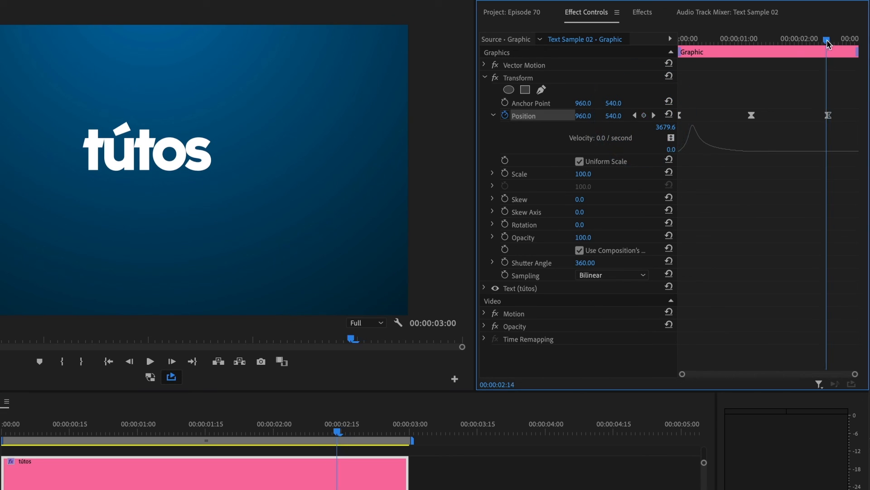
{"action": "left_click_drag", "start_coordinate": [827, 39], "coordinate": [785, 39]}
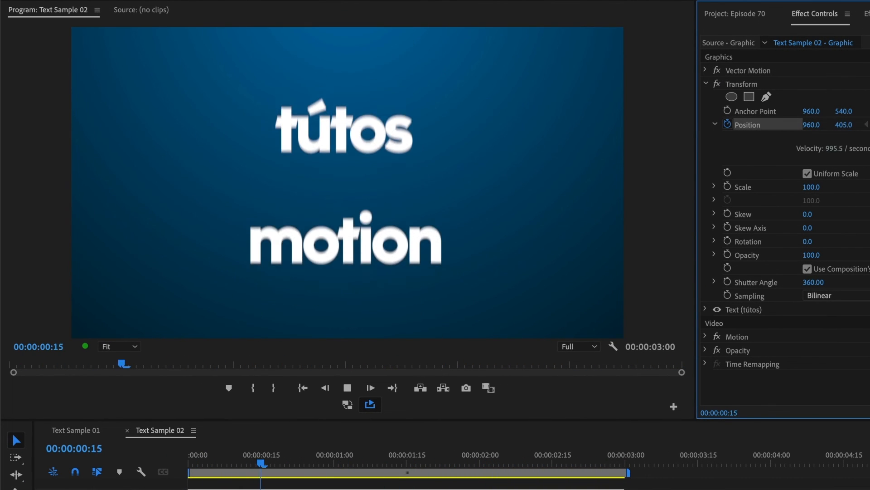
Scrub through the sequence to review both words sliding in and out with motion blur
{"action": "left_click_drag", "start_coordinate": [123, 363], "coordinate": [580, 363]}
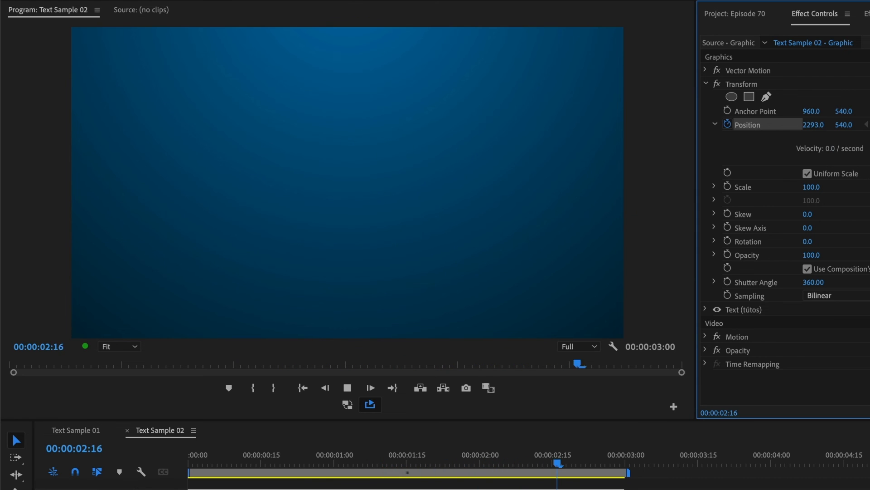